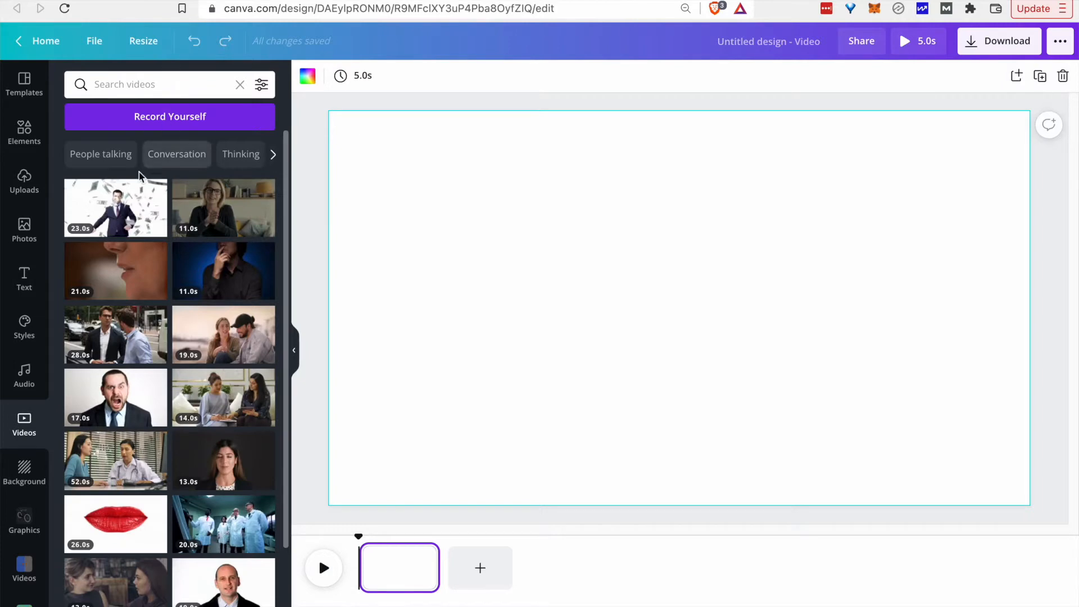
{"action": "mouse_move", "coordinate": [224, 207]}
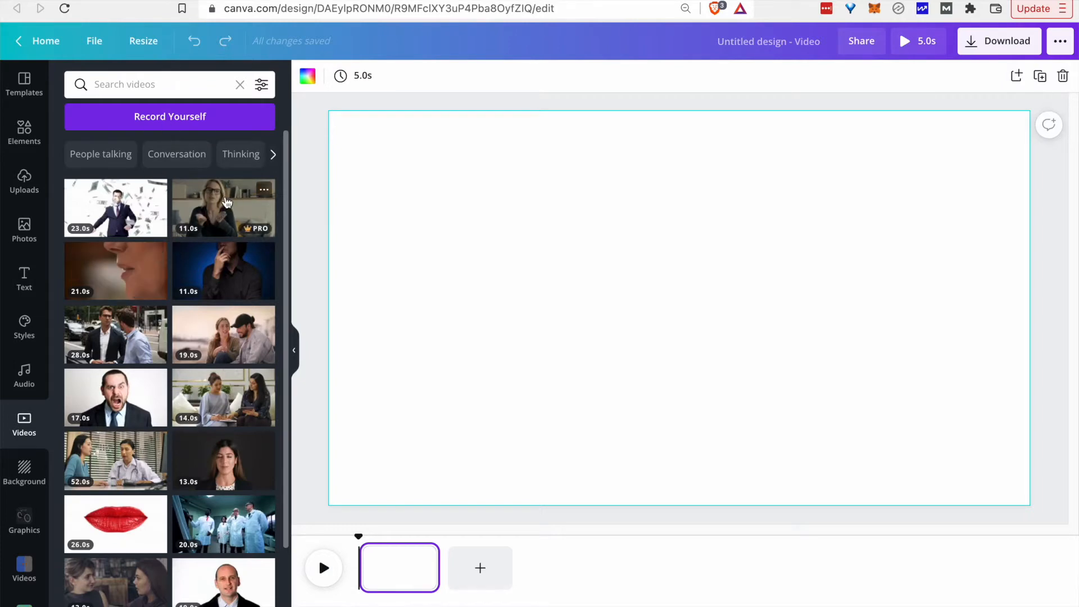
- Add the 11-second stock clip of the talking woman to the empty page and bring up its options
{"action": "left_click", "coordinate": [223, 206]}
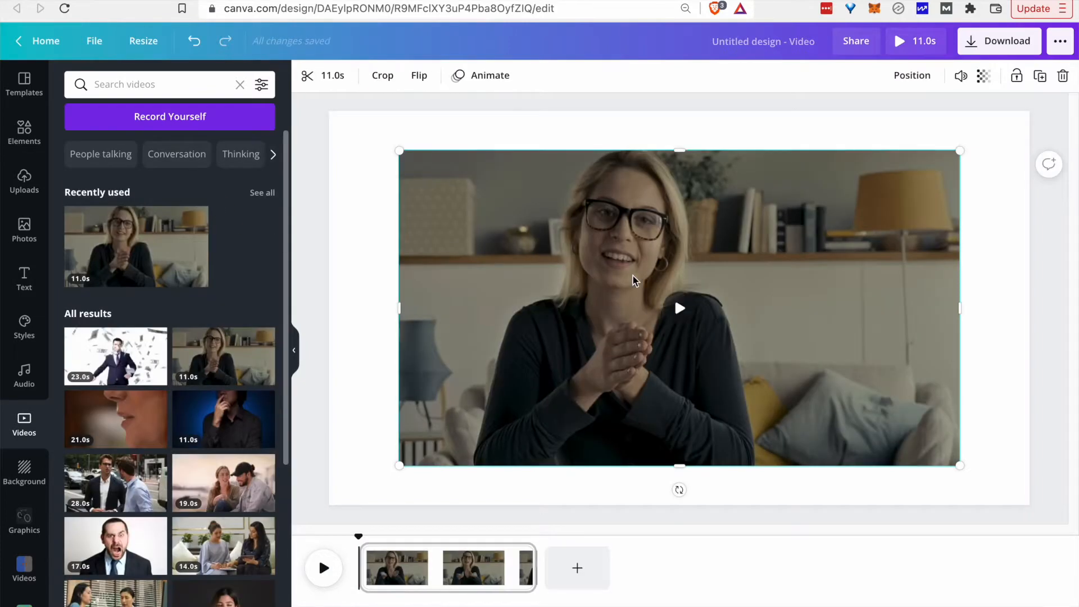
{"action": "right_click", "coordinate": [633, 281]}
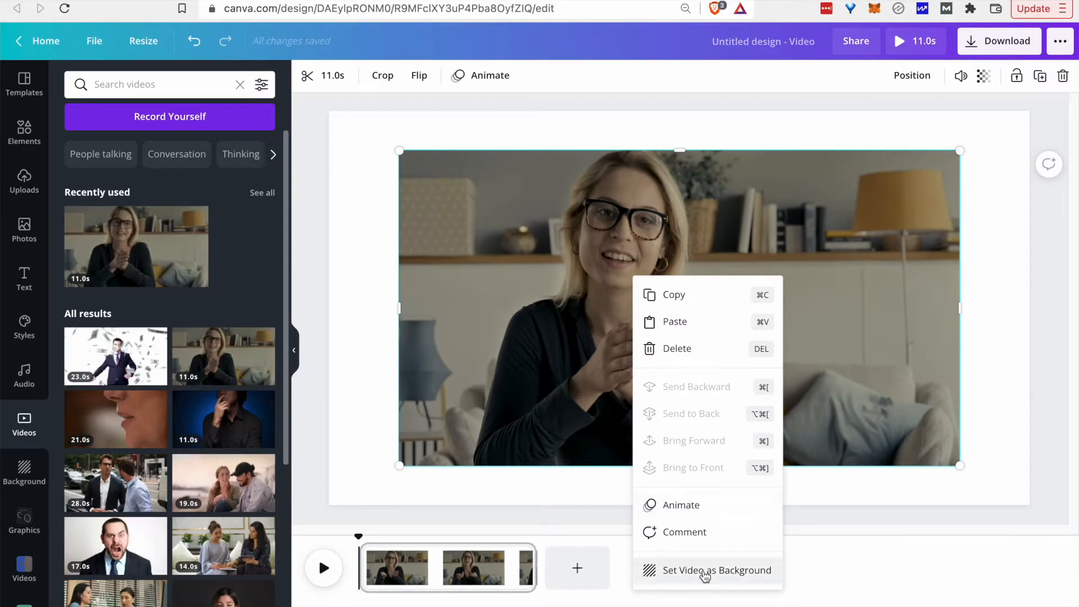
{"action": "mouse_move", "coordinate": [613, 255]}
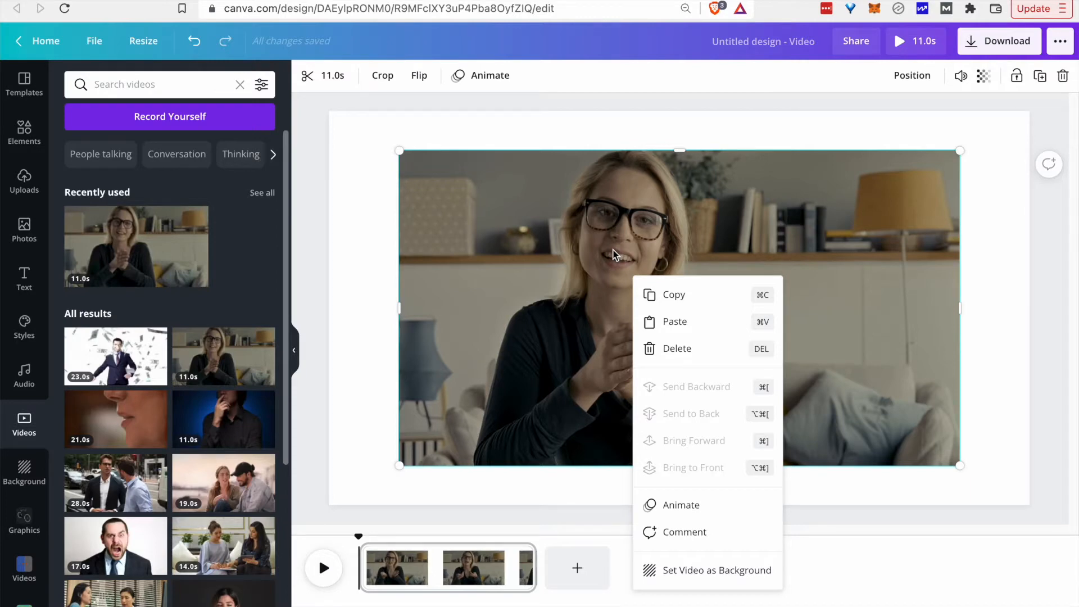
{"action": "mouse_move", "coordinate": [547, 299]}
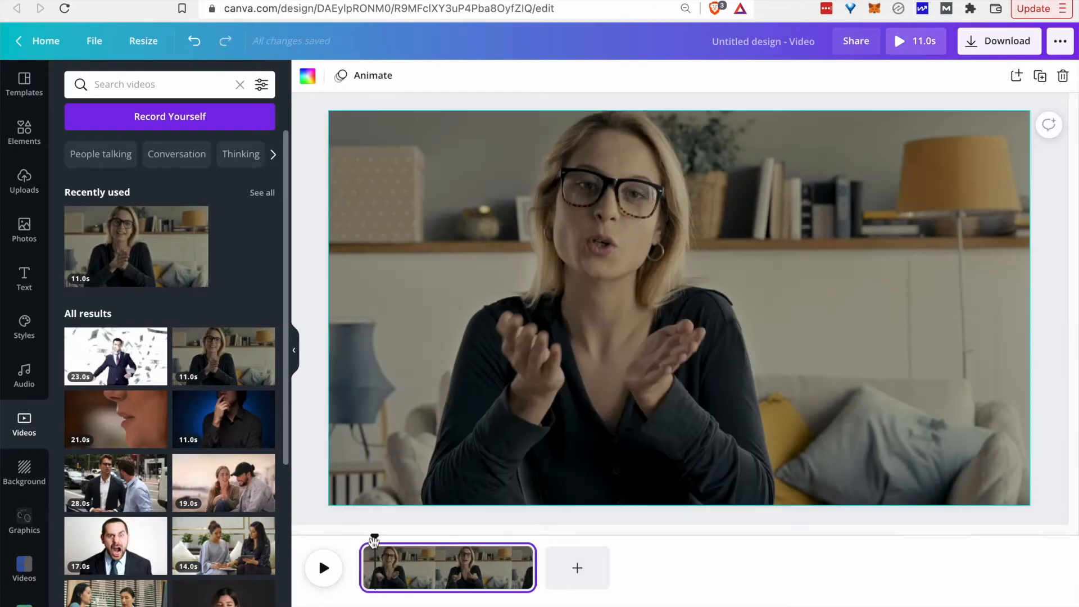
- Play the woman's full-page background video from near its start, then pause it
{"action": "left_click", "coordinate": [324, 567]}
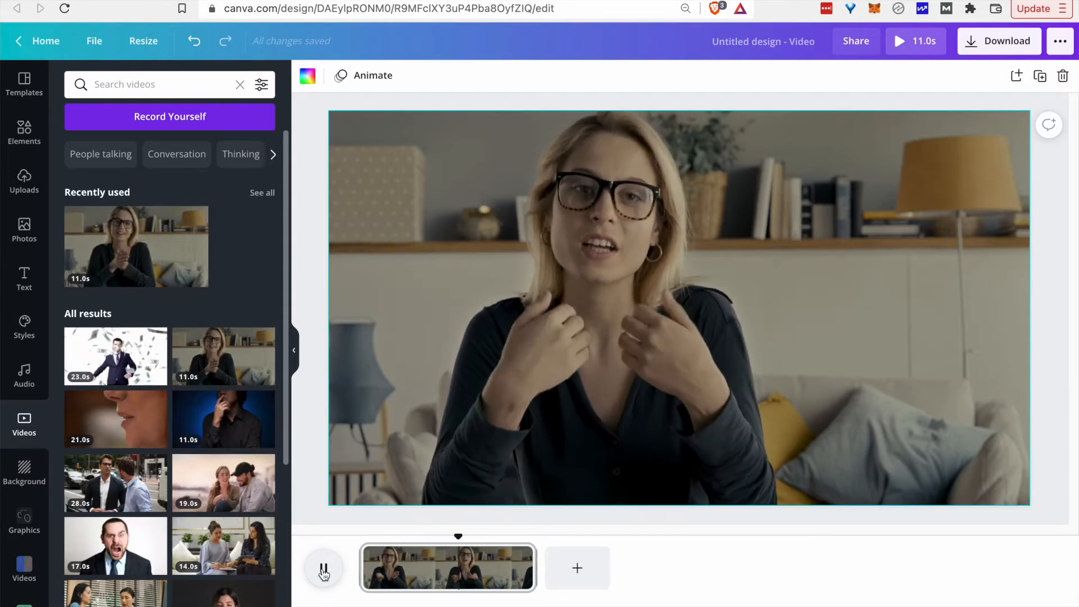
{"action": "left_click", "coordinate": [324, 568]}
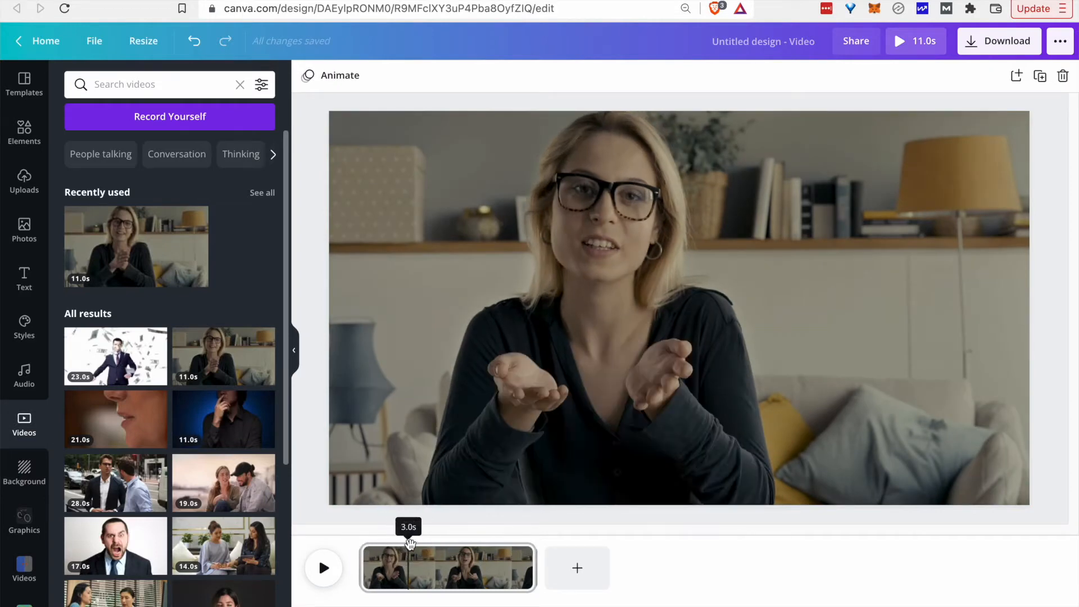
- Split the woman's clip at the 3-second mark and again further on, giving three clips
{"action": "right_click", "coordinate": [448, 567]}
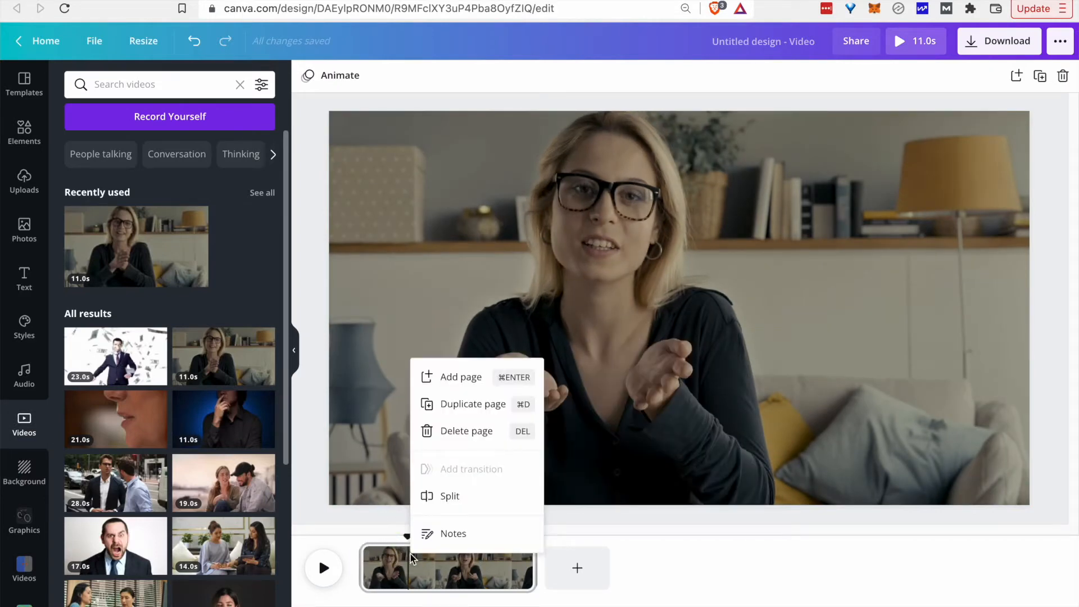
{"action": "mouse_move", "coordinate": [450, 495]}
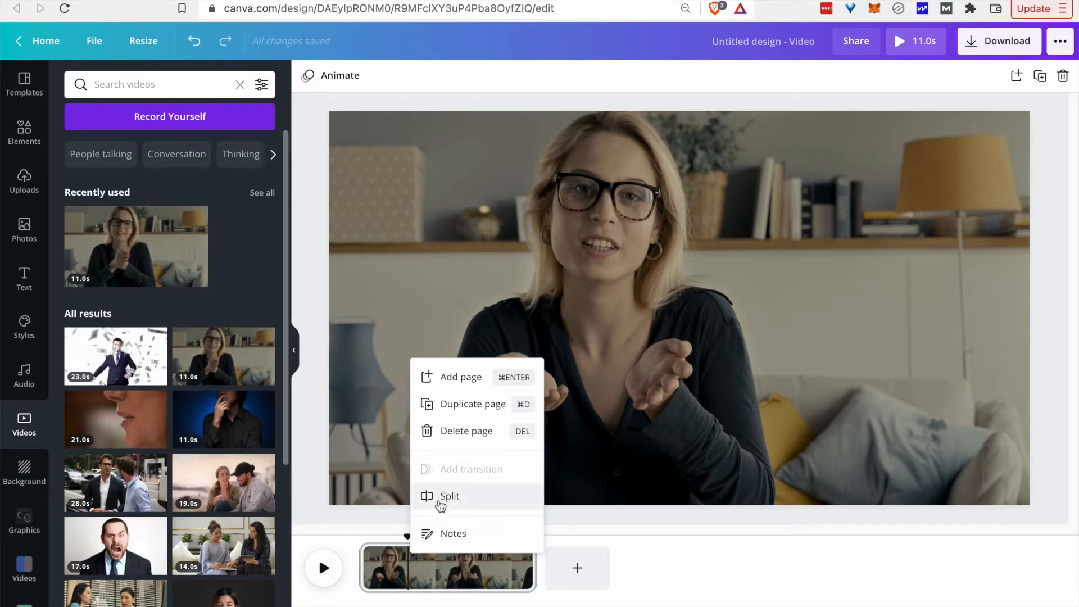
{"action": "left_click", "coordinate": [450, 496]}
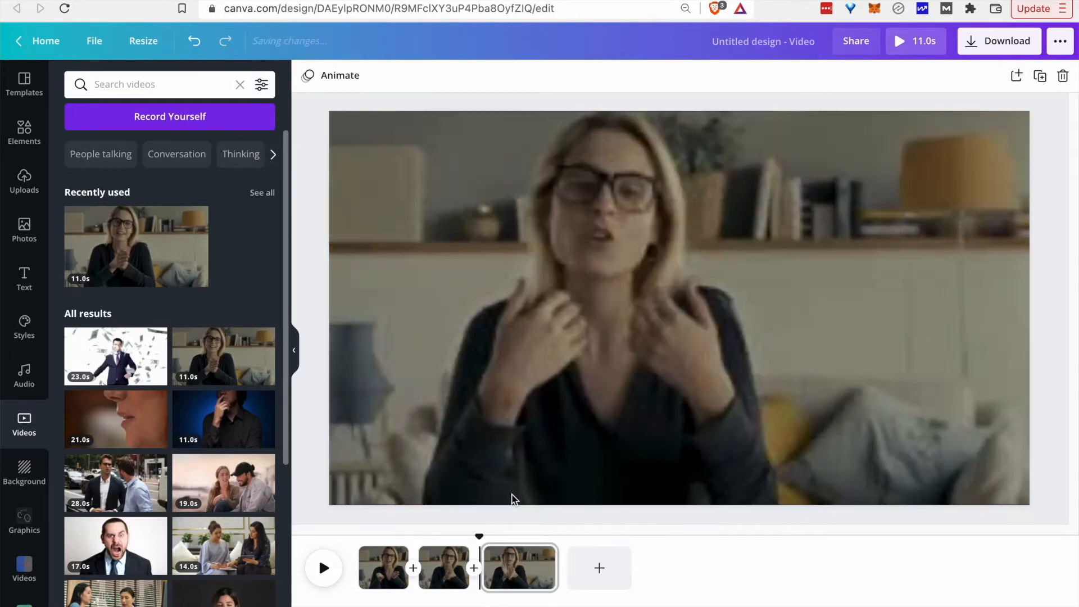
{"action": "left_click", "coordinate": [384, 566]}
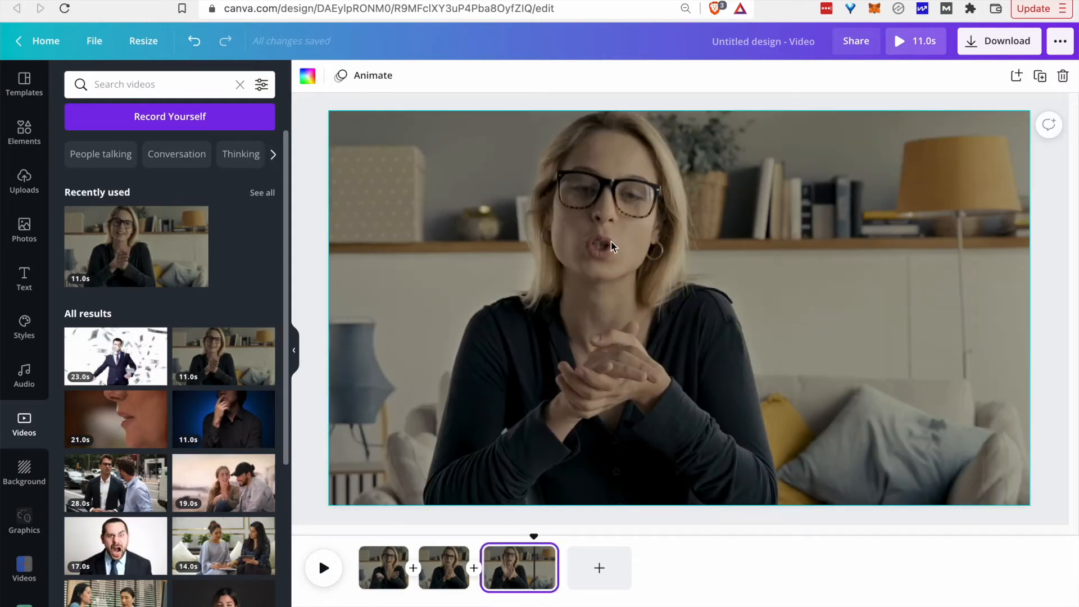
{"action": "mouse_move", "coordinate": [557, 402]}
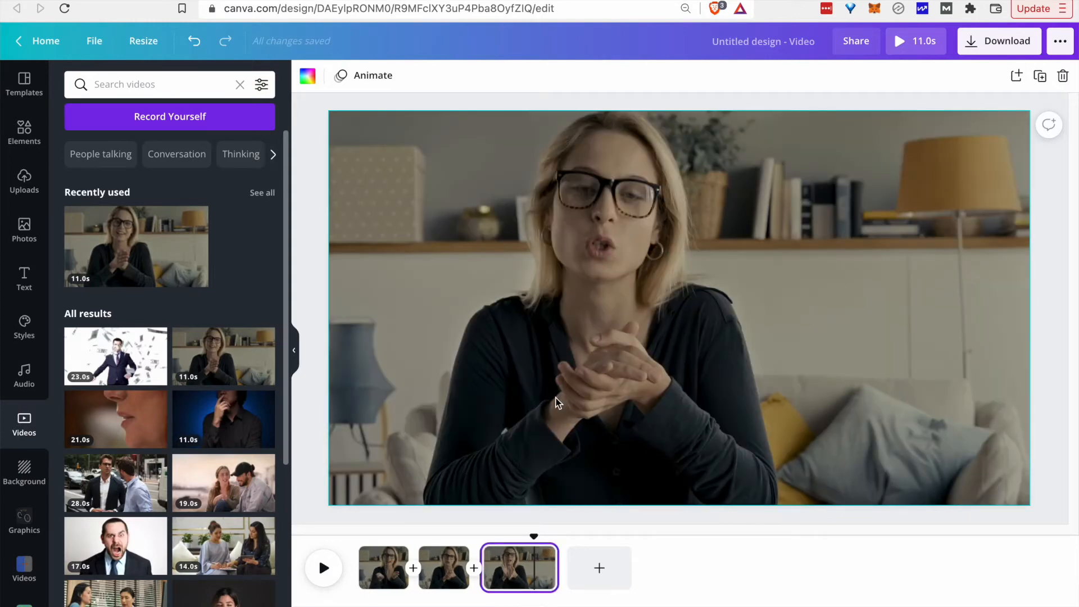
{"action": "left_click", "coordinate": [444, 567]}
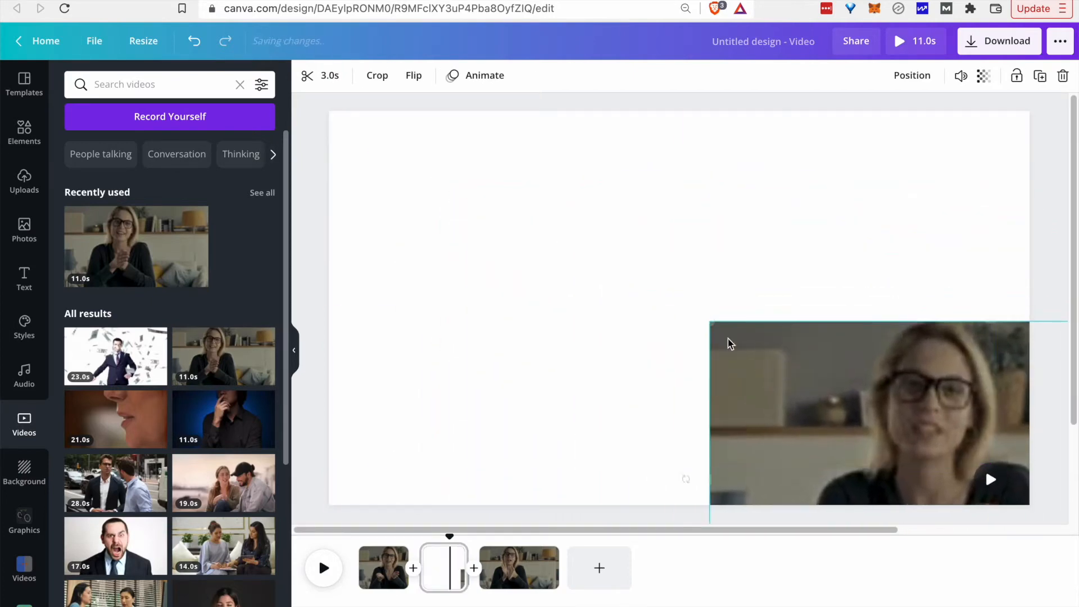
- Scale the middle clip's video beyond the page edges and reposition it to frame her face
{"action": "left_click_drag", "start_coordinate": [710, 324], "coordinate": [329, 110]}
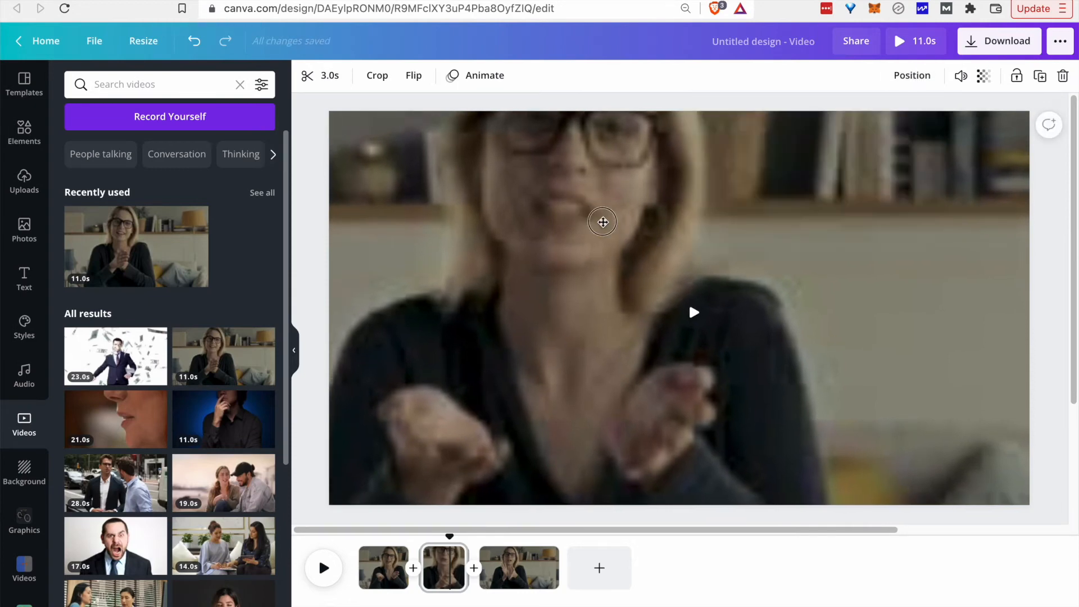
{"action": "left_click_drag", "start_coordinate": [602, 222], "coordinate": [660, 348]}
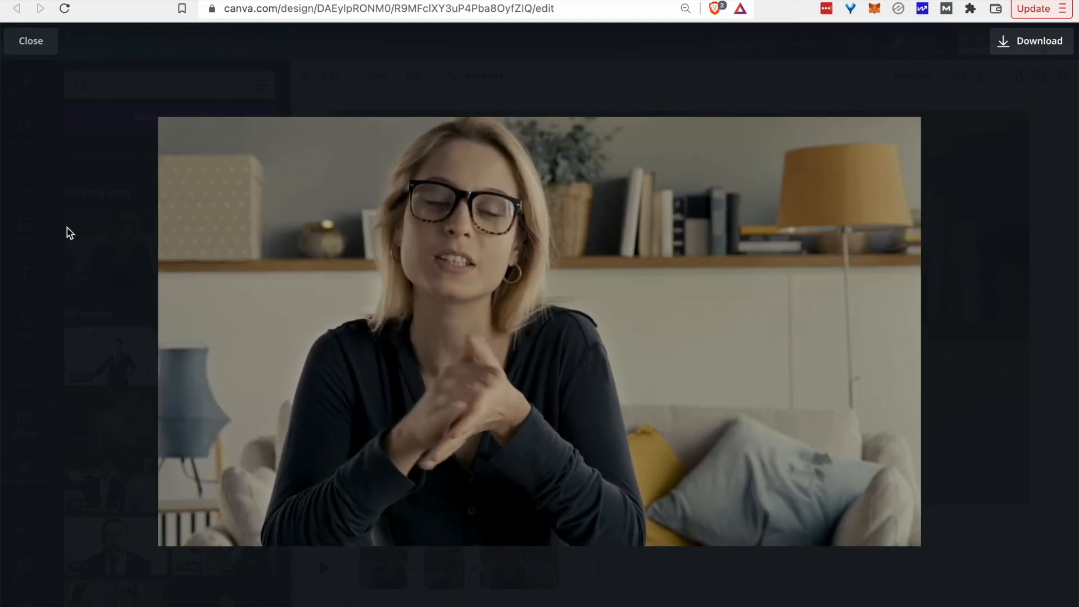
- Close the full-screen preview of the three-clip video and return to the editor
{"action": "left_click", "coordinate": [31, 40]}
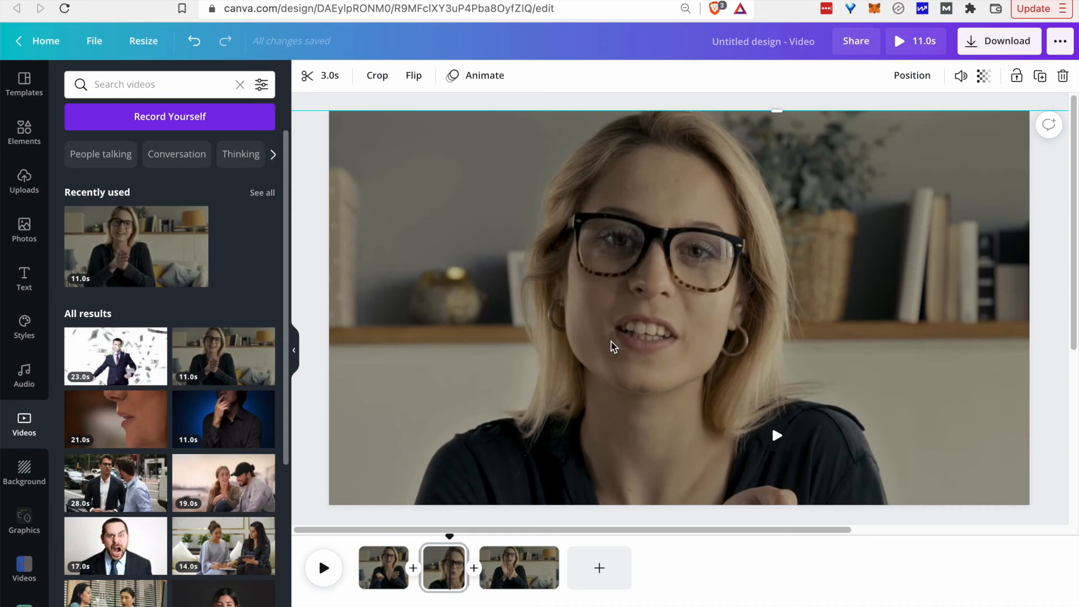
{"action": "mouse_move", "coordinate": [523, 366]}
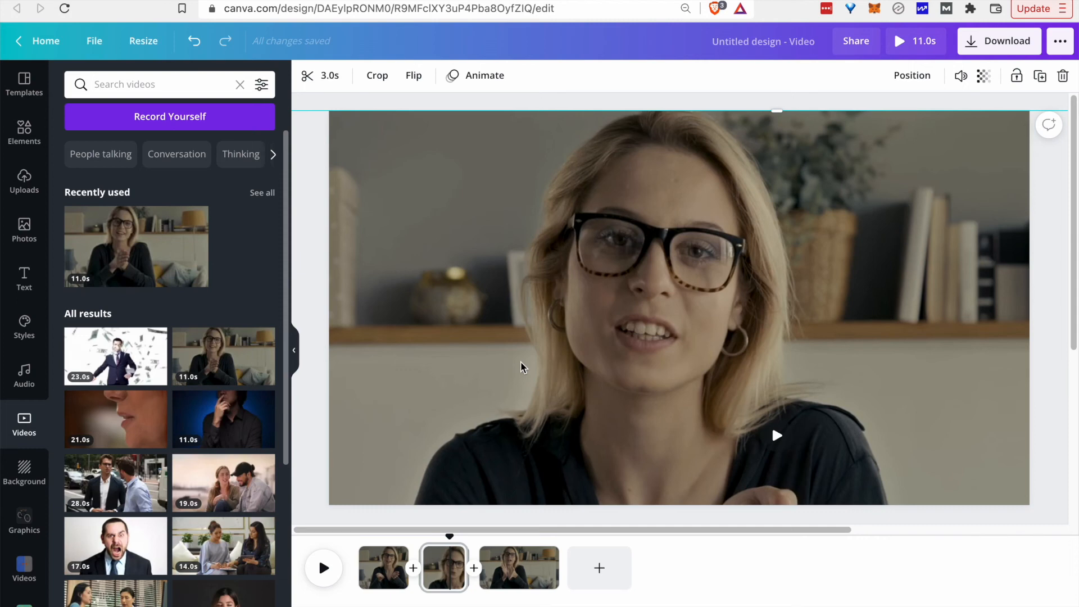
{"action": "mouse_move", "coordinate": [684, 373]}
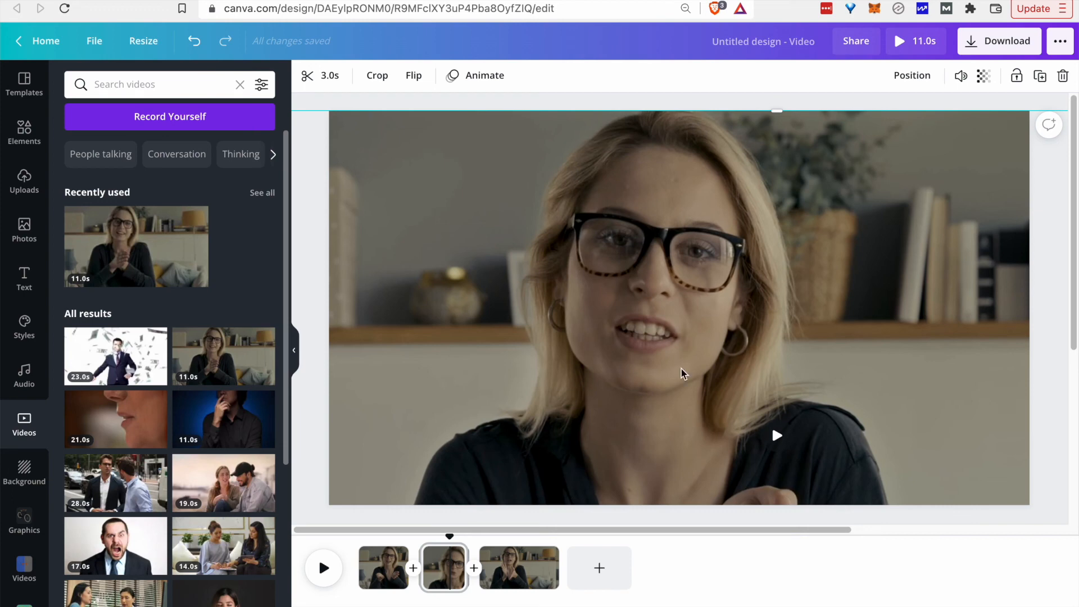
{"action": "mouse_move", "coordinate": [728, 297]}
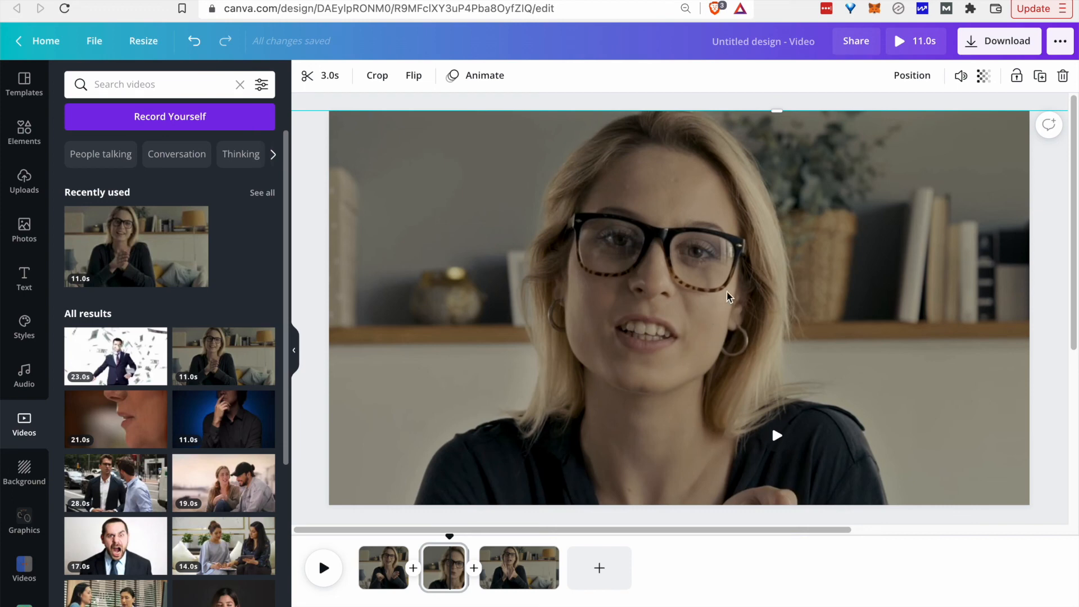
{"action": "mouse_move", "coordinate": [732, 286]}
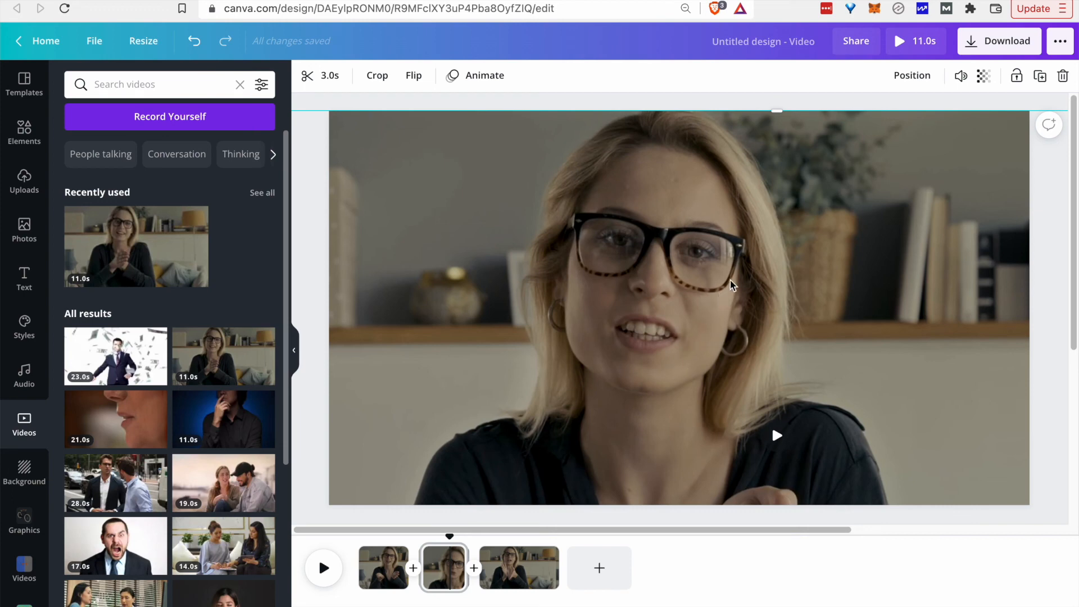